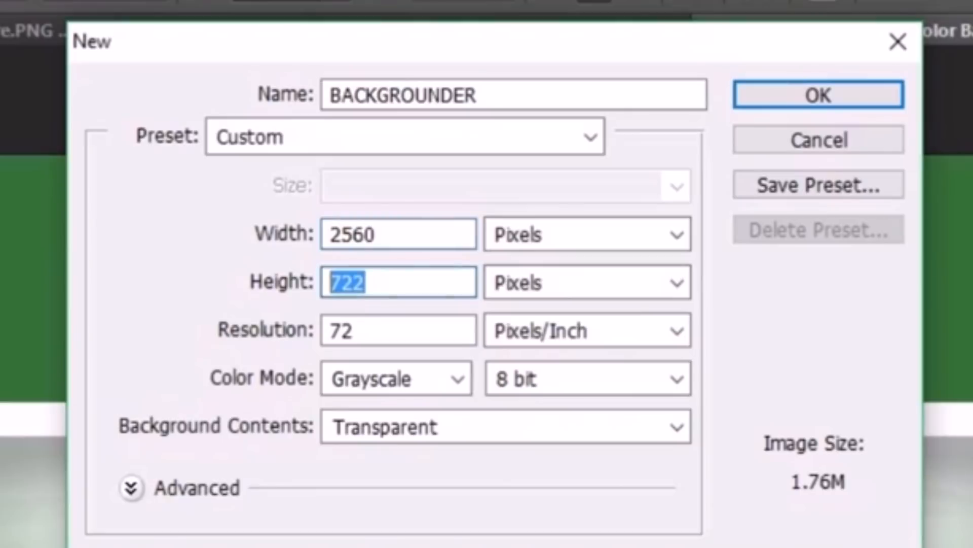
- Create a transparent 2560 × 1440 grayscale document named BACKGROUNDER
{"action": "type", "text": "144"}
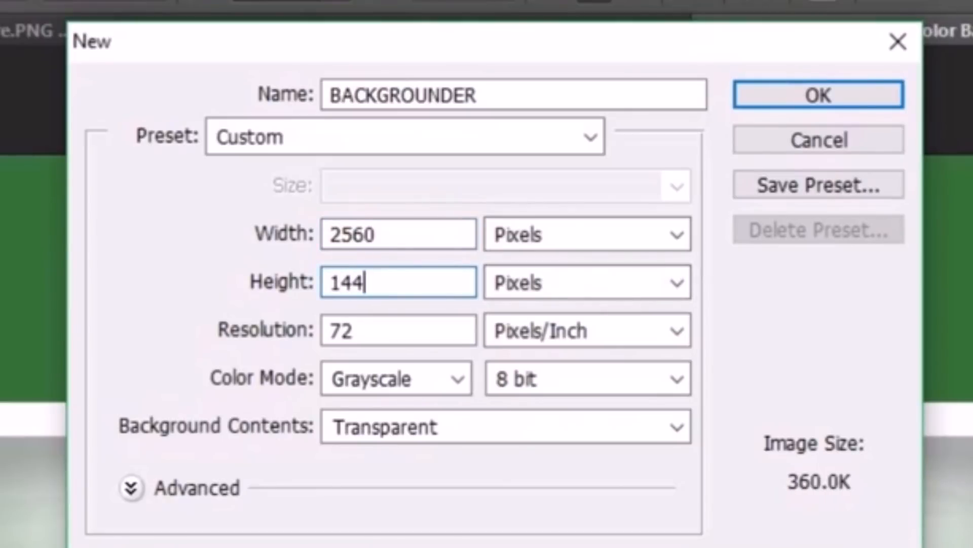
{"action": "type", "text": "0"}
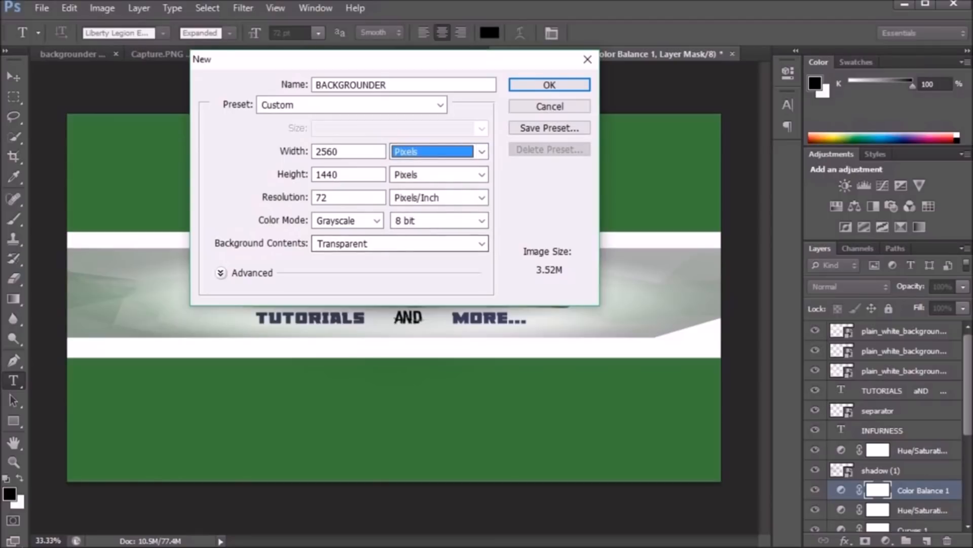
{"action": "left_click", "coordinate": [397, 242]}
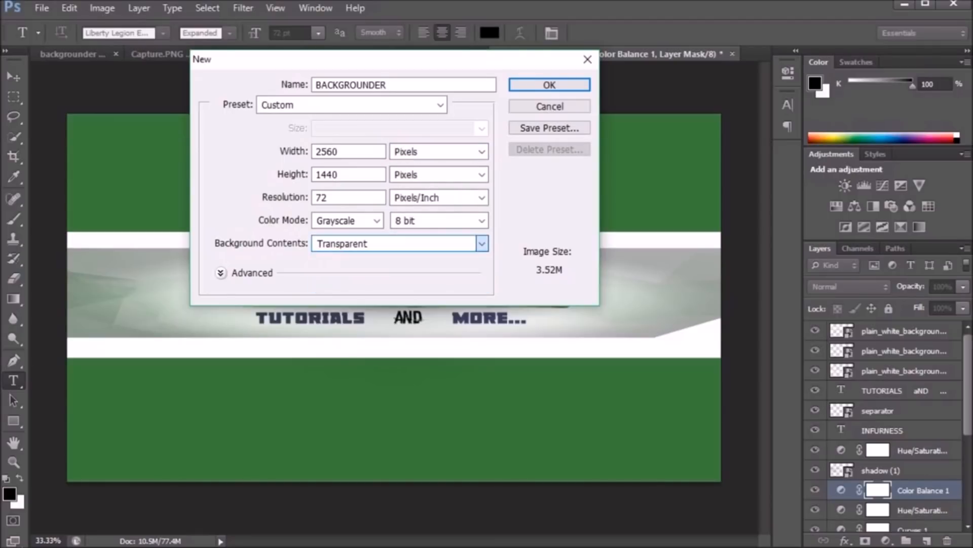
{"action": "left_click", "coordinate": [548, 84]}
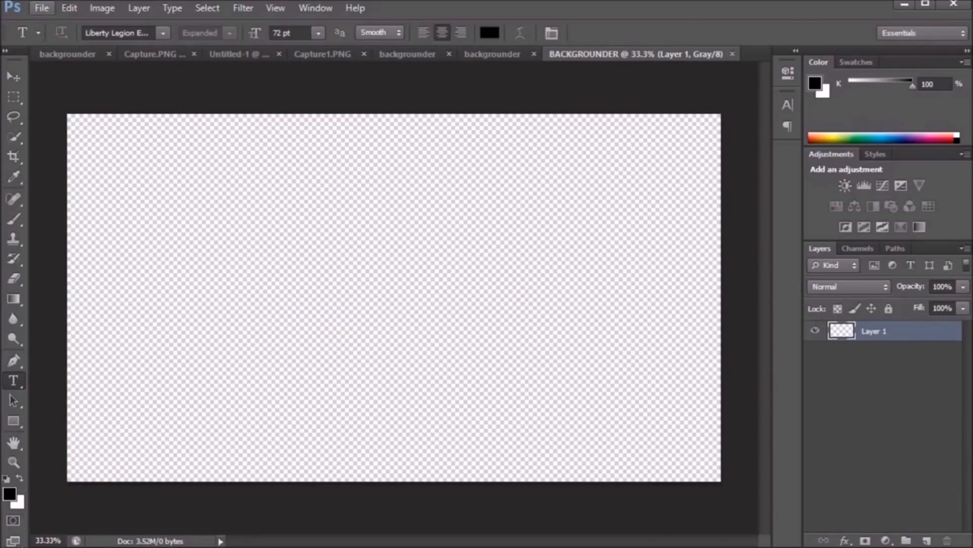
- Set the Panzoid banner type to YouTube One with a black background colour
{"action": "left_click", "coordinate": [41, 9]}
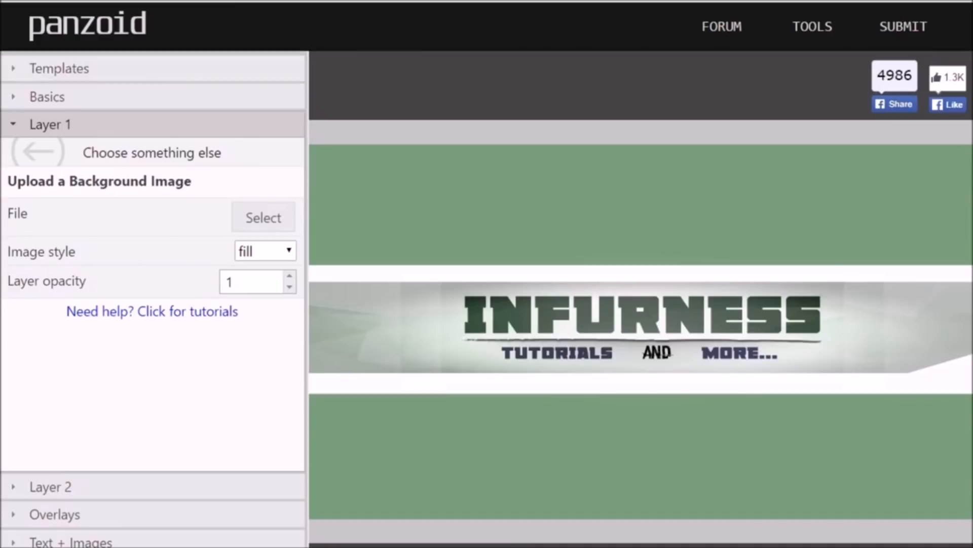
{"action": "left_click", "coordinate": [46, 96]}
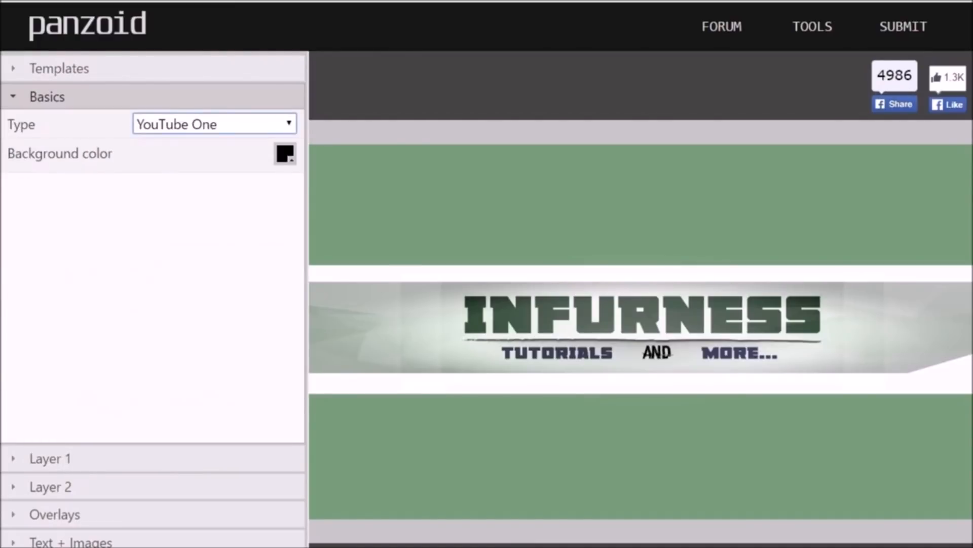
{"action": "left_click", "coordinate": [214, 124]}
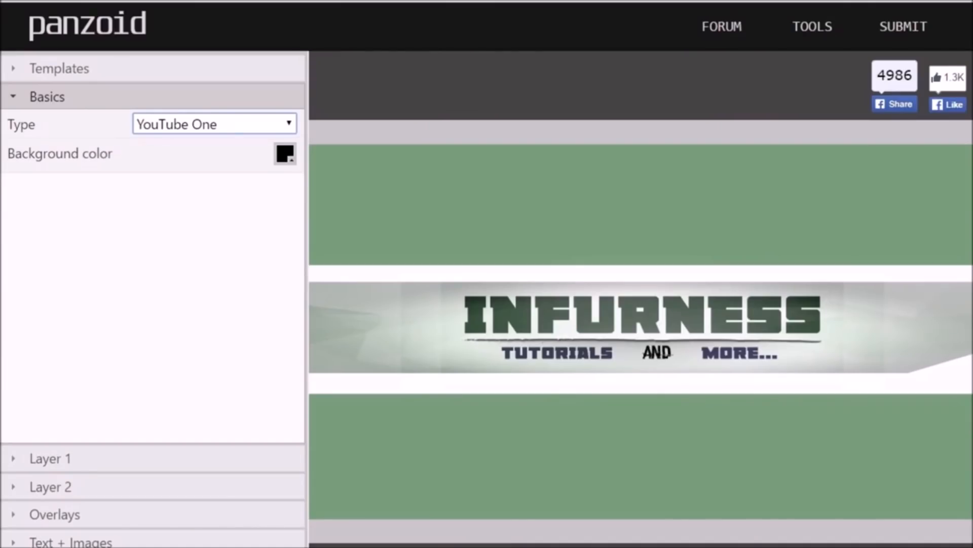
{"action": "left_click", "coordinate": [58, 68]}
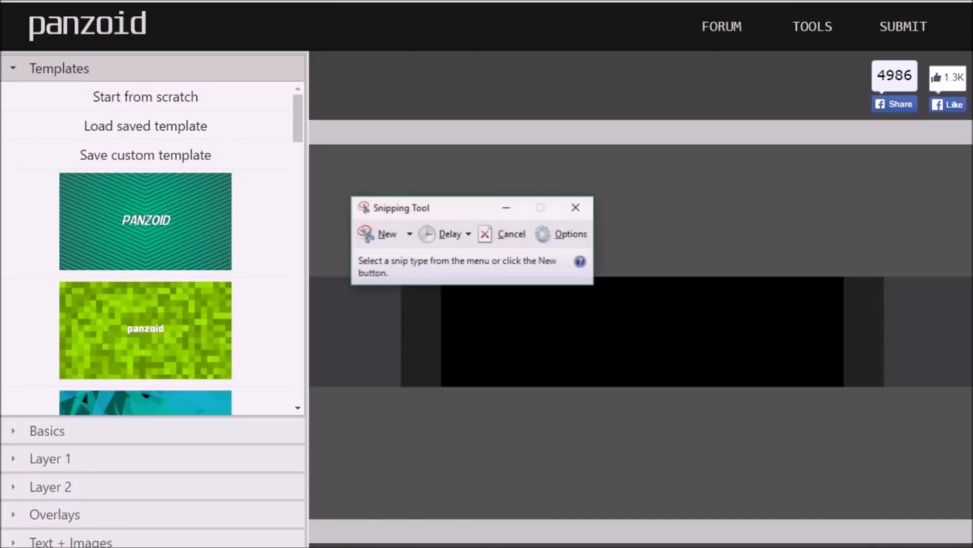
- Capture a new snip of the empty grey-and-black banner template
{"action": "left_click", "coordinate": [386, 234]}
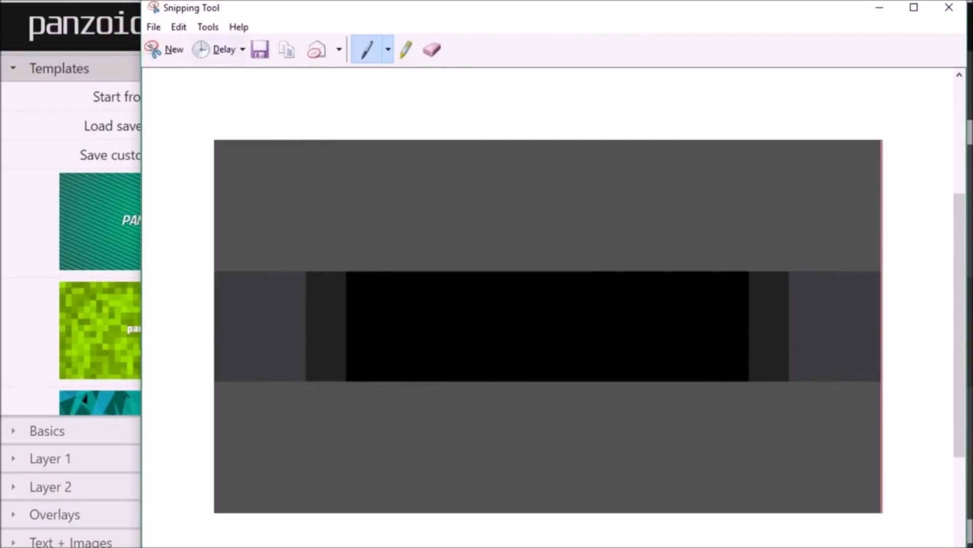
{"action": "left_click", "coordinate": [261, 49]}
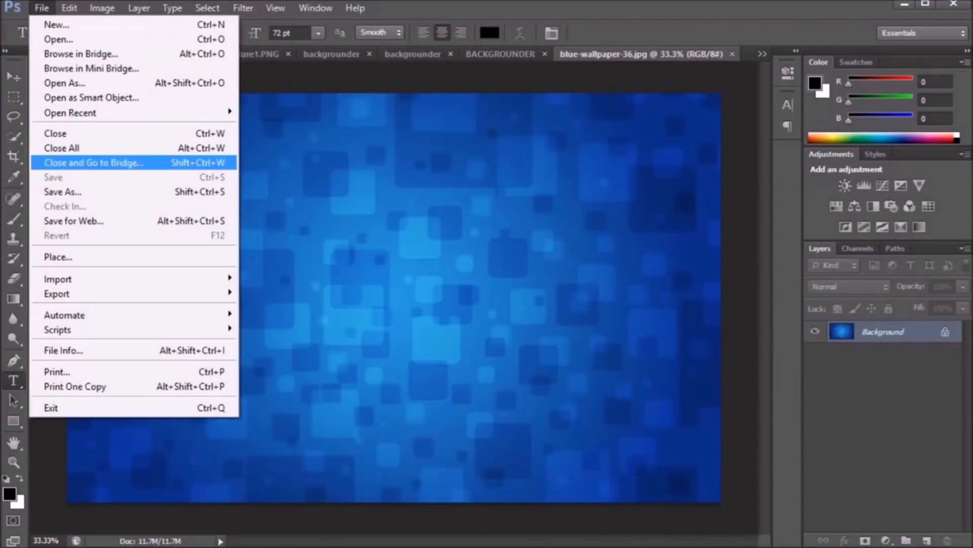
- Place Capture.PNG and the slither.io logo PNG as layers over the blue wallpaper
{"action": "left_click", "coordinate": [58, 257]}
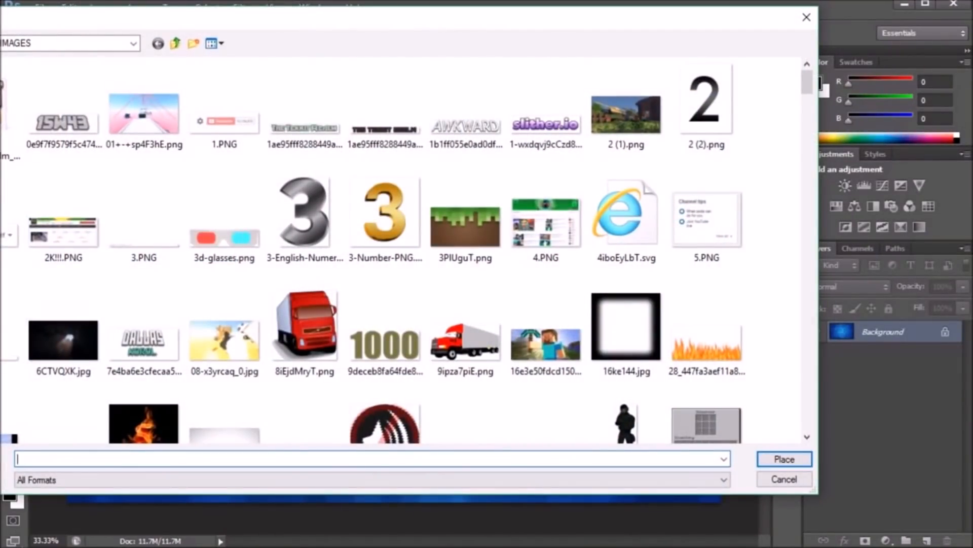
{"action": "type", "text": "CA"}
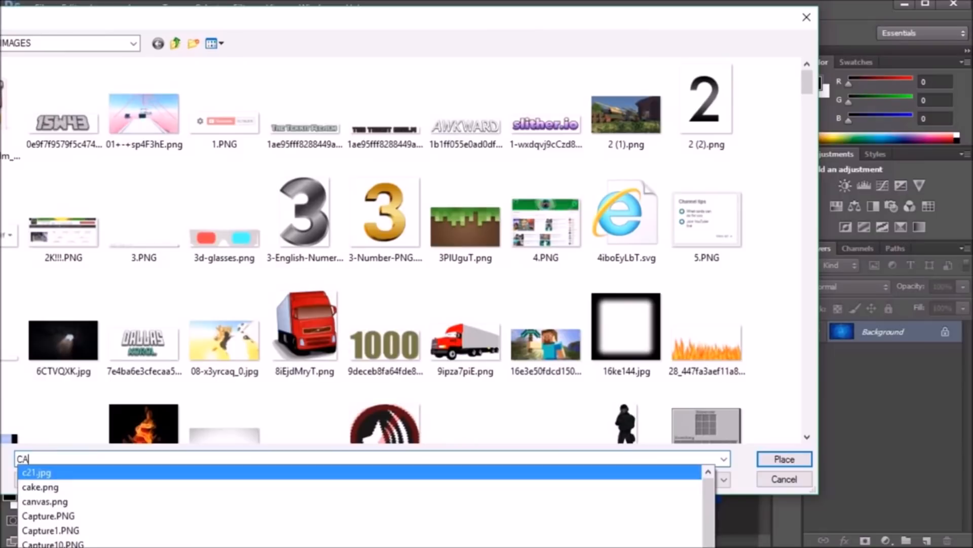
{"action": "type", "text": "P"}
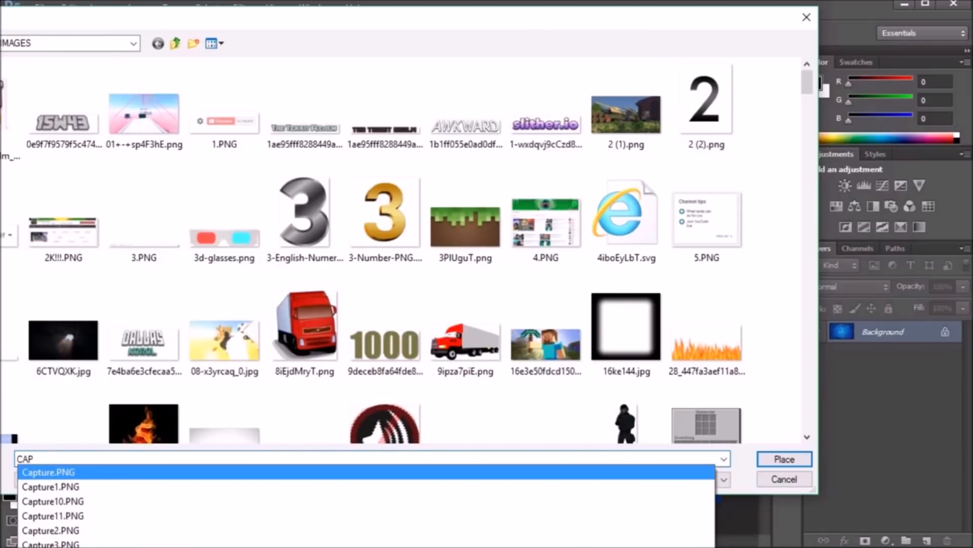
{"action": "left_click", "coordinate": [784, 459]}
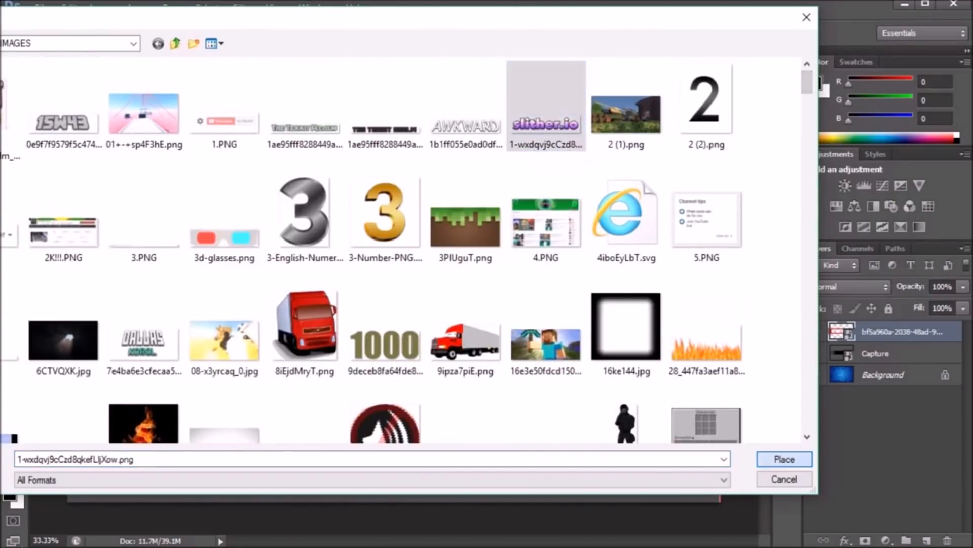
{"action": "left_click", "coordinate": [784, 459]}
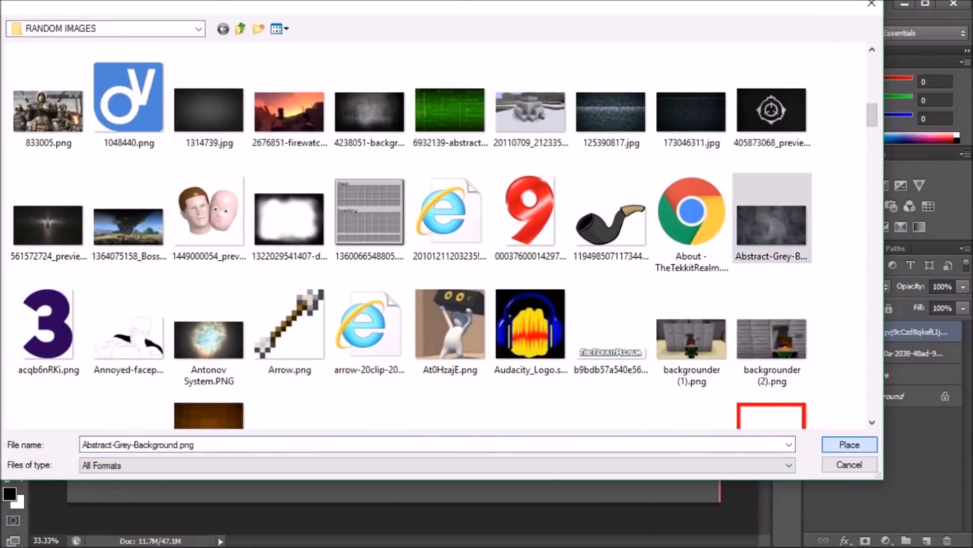
- Place Abstract-Grey-Background behind the slither.io text and hide the red frame layer
{"action": "left_click", "coordinate": [849, 444]}
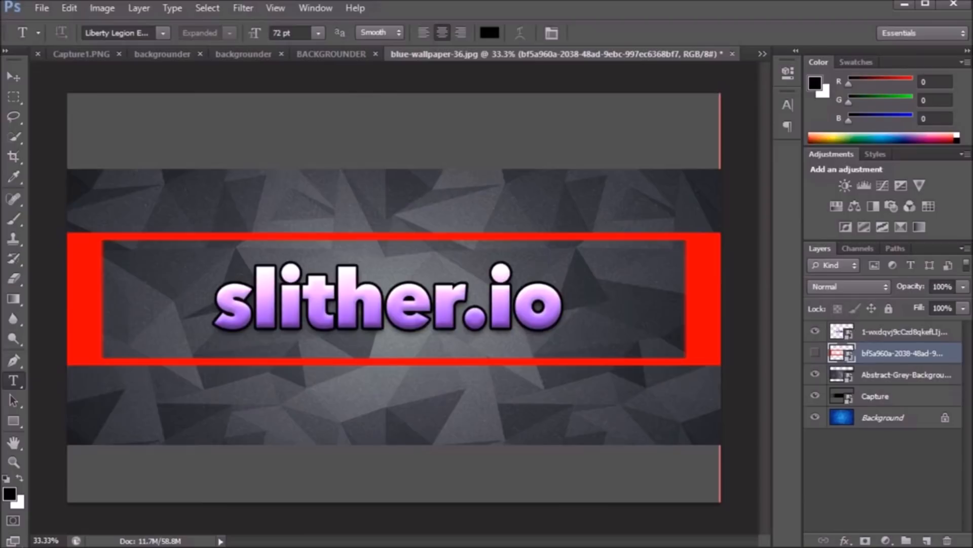
{"action": "left_click", "coordinate": [815, 374]}
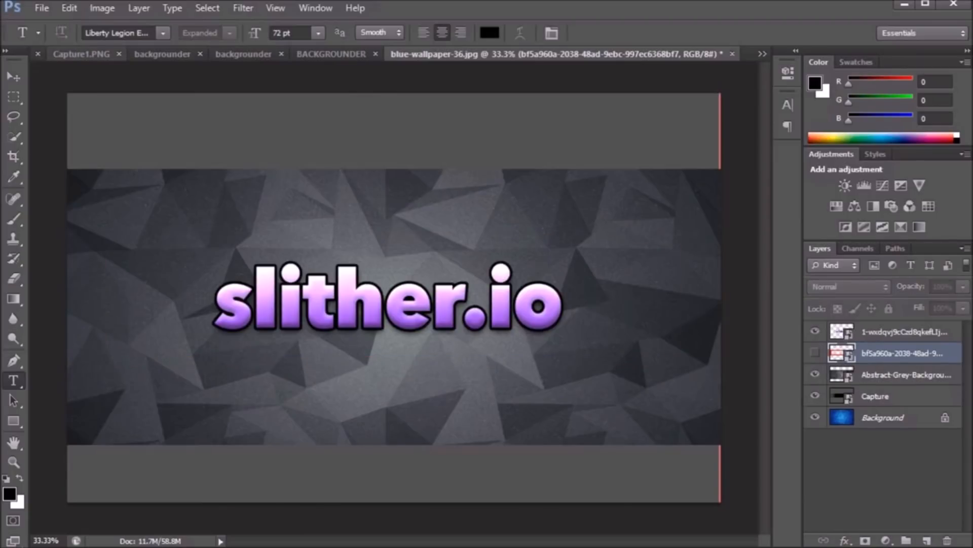
{"action": "left_click", "coordinate": [40, 9]}
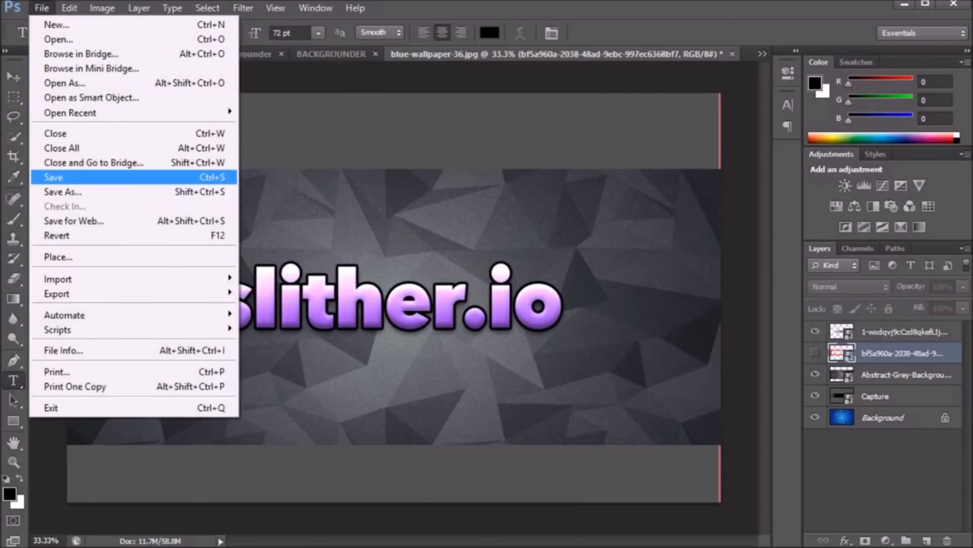
- Save the banner as a PNG copy named blue-wallpaper-36.png
{"action": "left_click", "coordinate": [61, 192]}
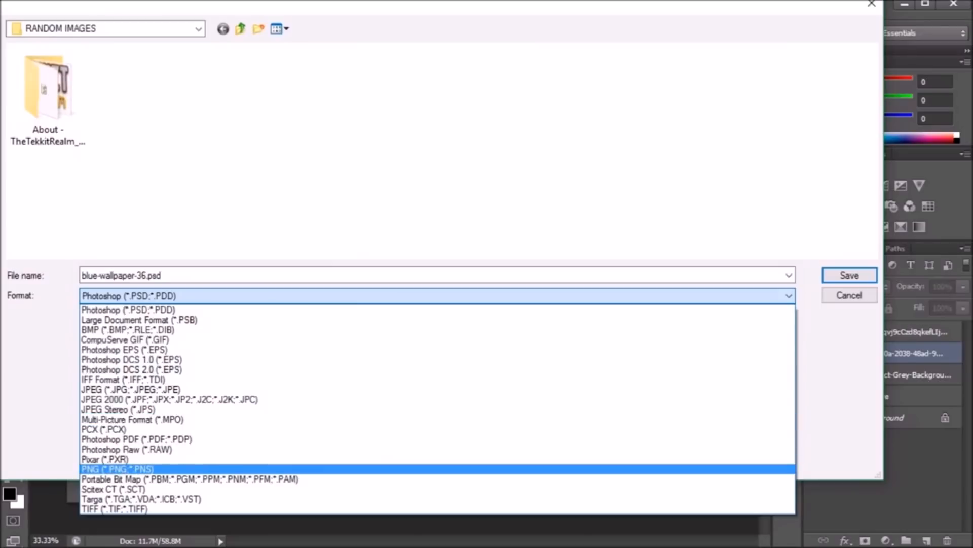
{"action": "left_click", "coordinate": [118, 469]}
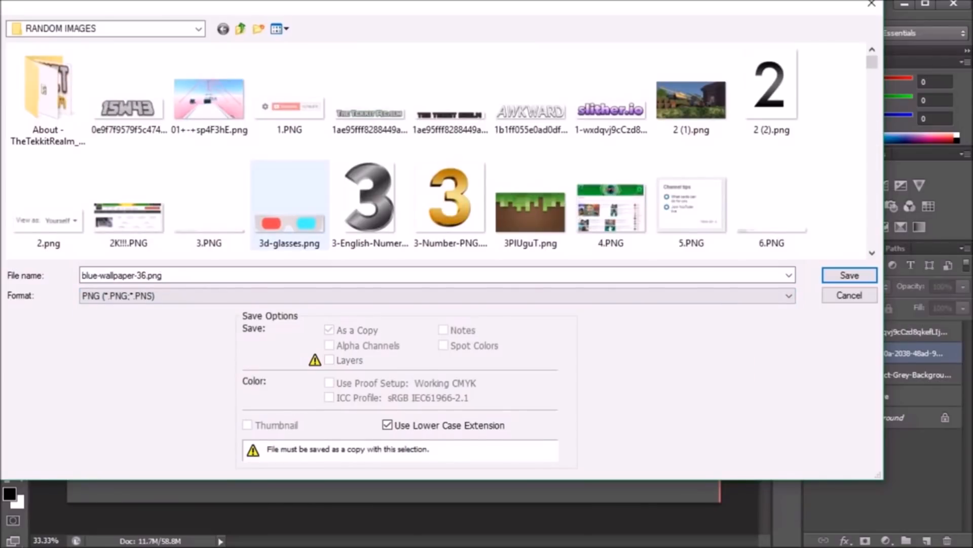
{"action": "left_click", "coordinate": [289, 97]}
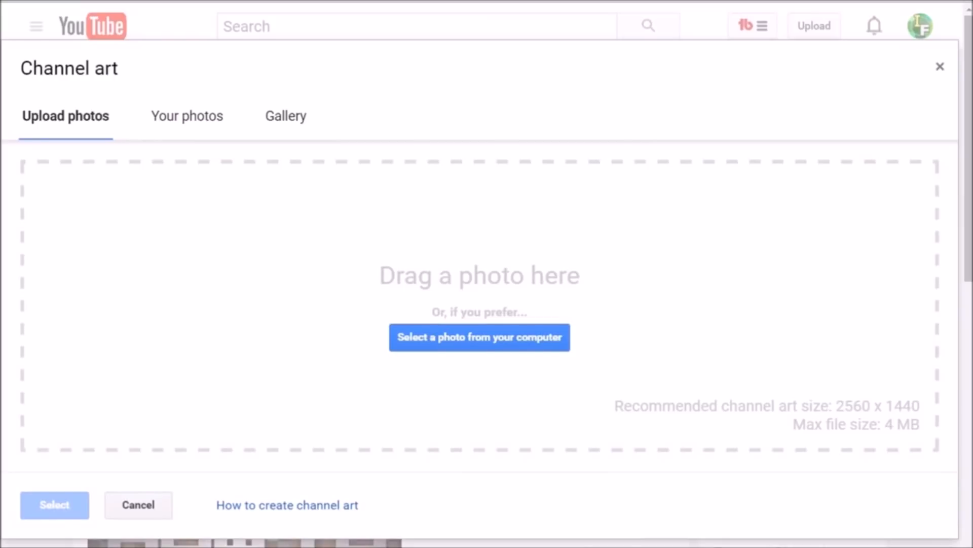
- Browse the computer for the banner photo from YouTube's Channel art dialog, then cancel back
{"action": "left_click", "coordinate": [477, 337]}
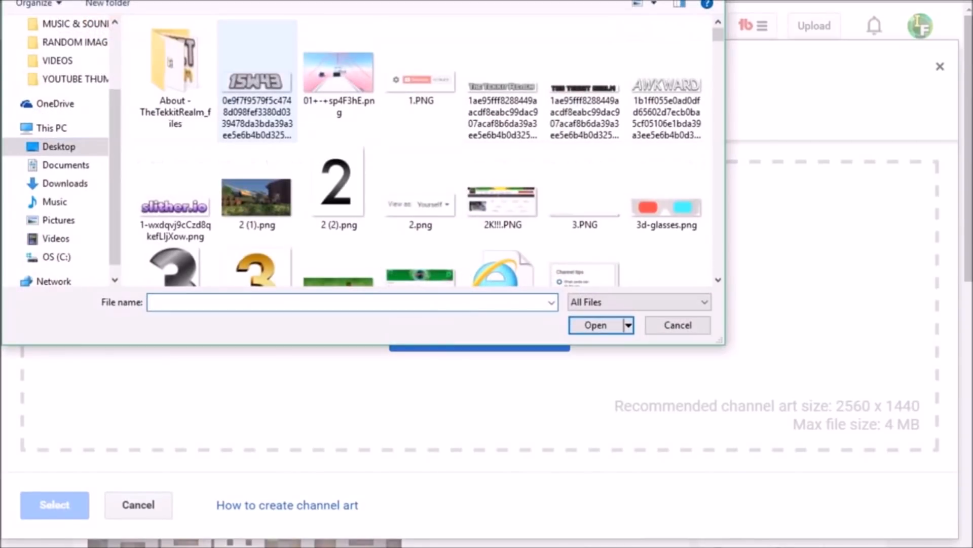
{"action": "left_click", "coordinate": [420, 67]}
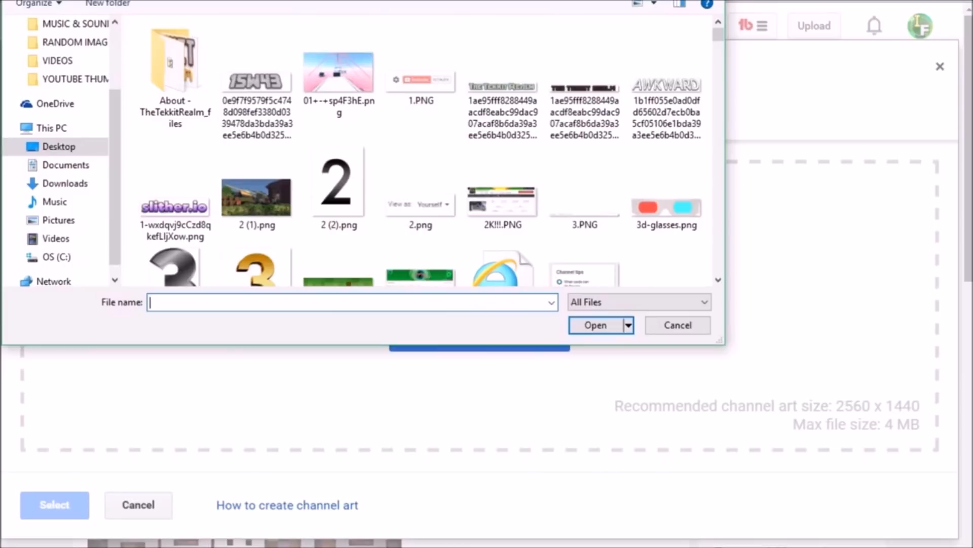
{"action": "left_click", "coordinate": [676, 324]}
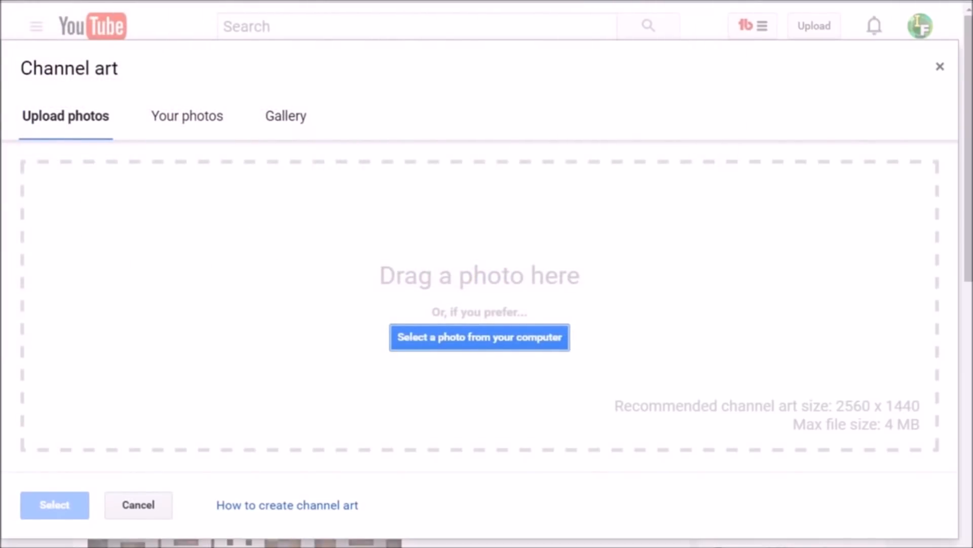
{"action": "left_click", "coordinate": [940, 67]}
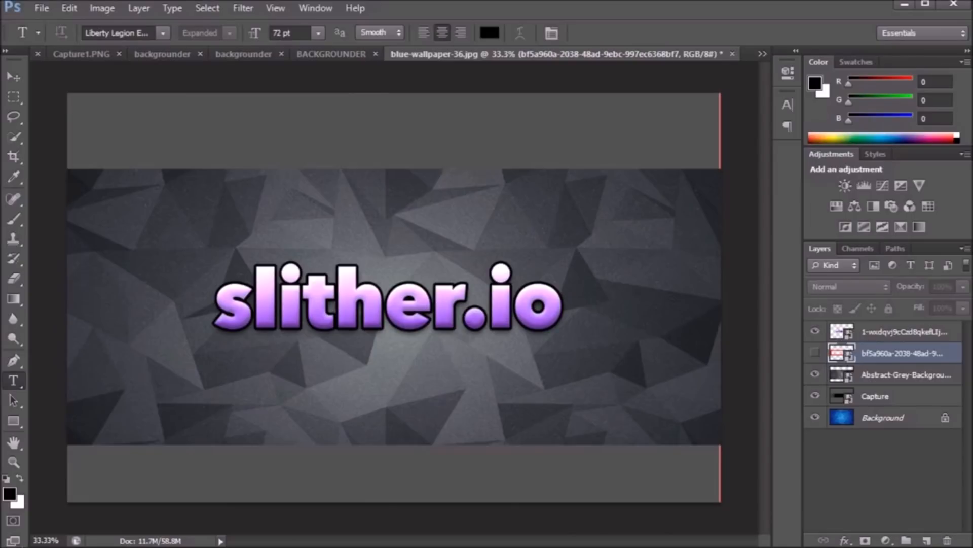
{"action": "left_click", "coordinate": [854, 206]}
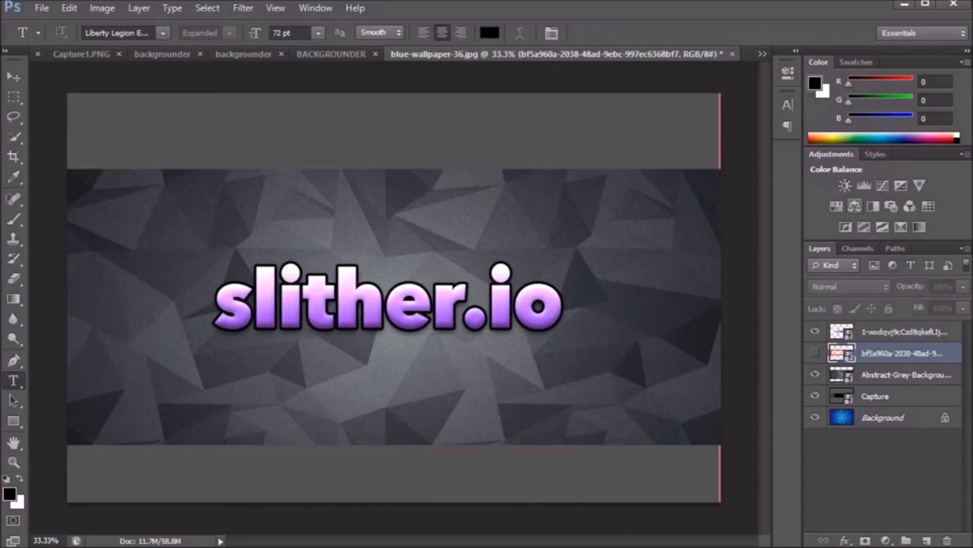